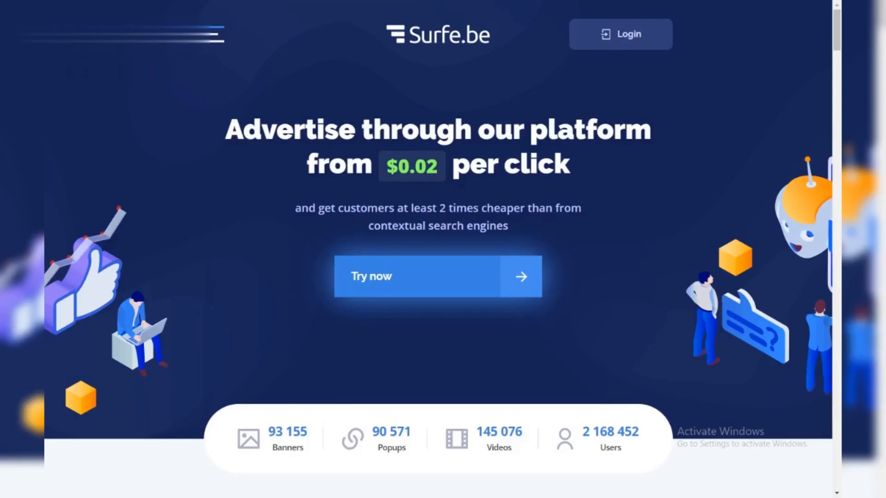
{"action": "scroll", "scroll_direction": "down", "scroll_amount": 3}
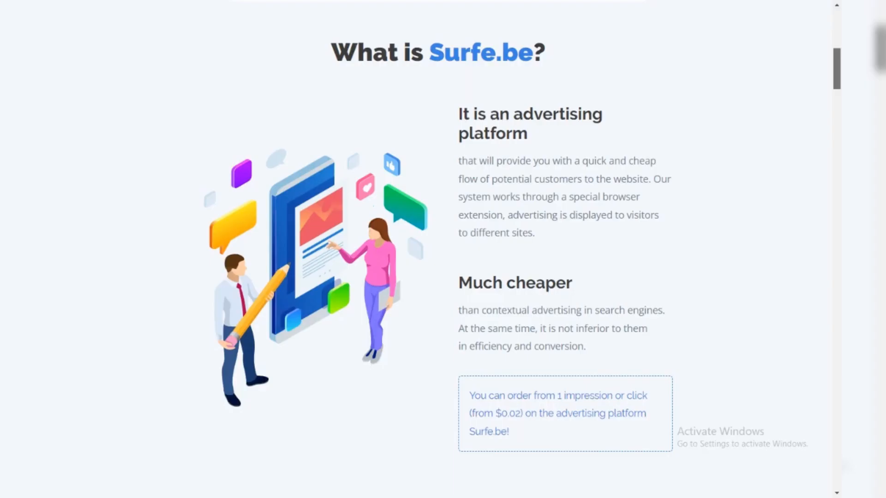
{"action": "scroll", "scroll_direction": "down", "scroll_amount": 3}
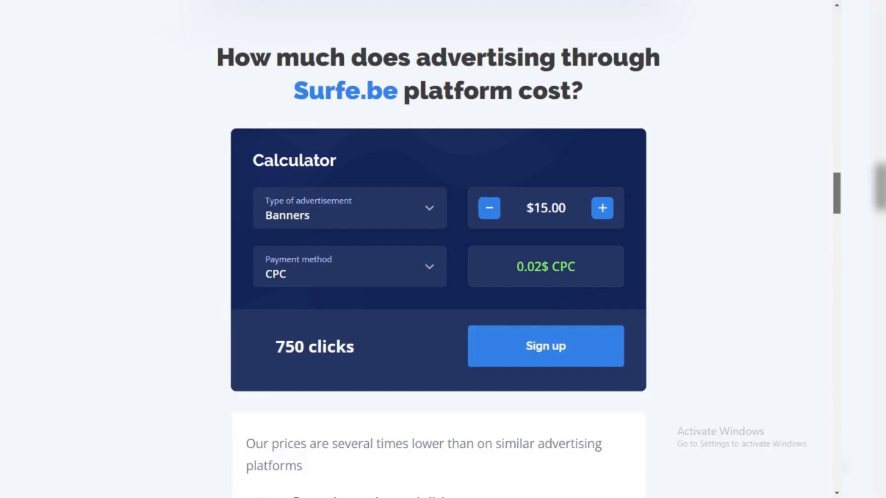